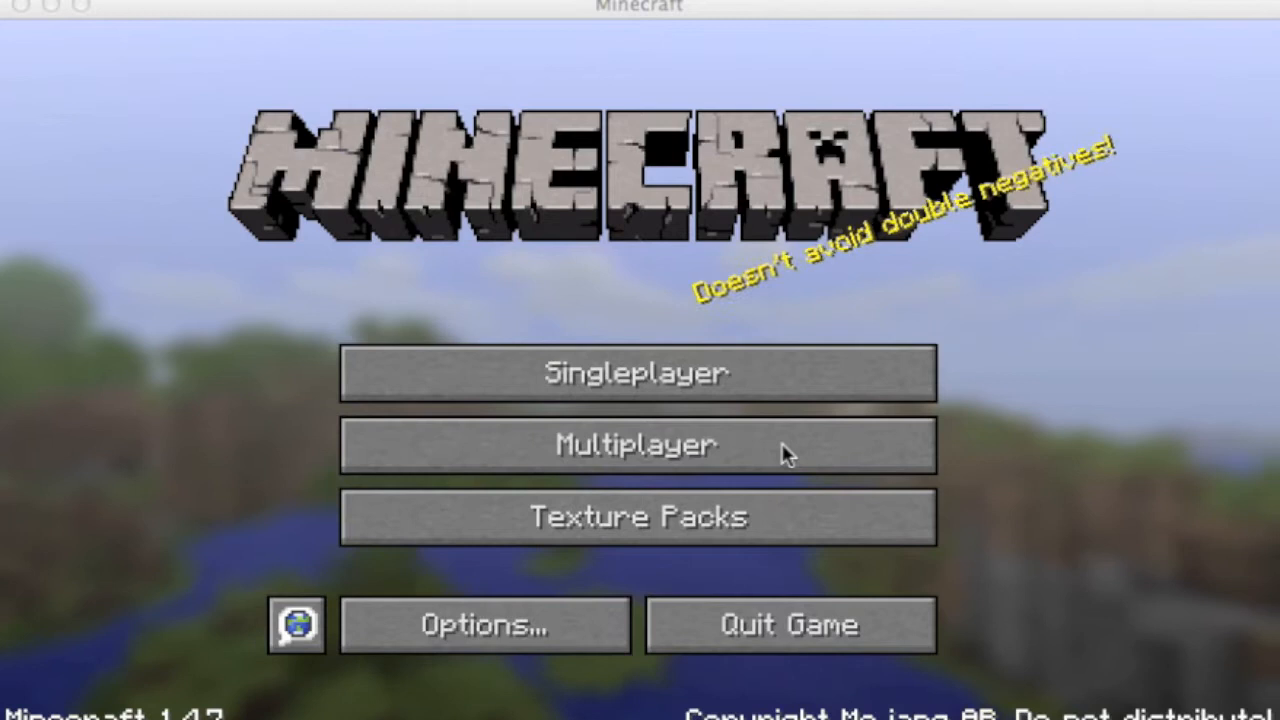
- Join the LAN World from the Multiplayer server list
{"action": "left_click", "coordinate": [636, 444]}
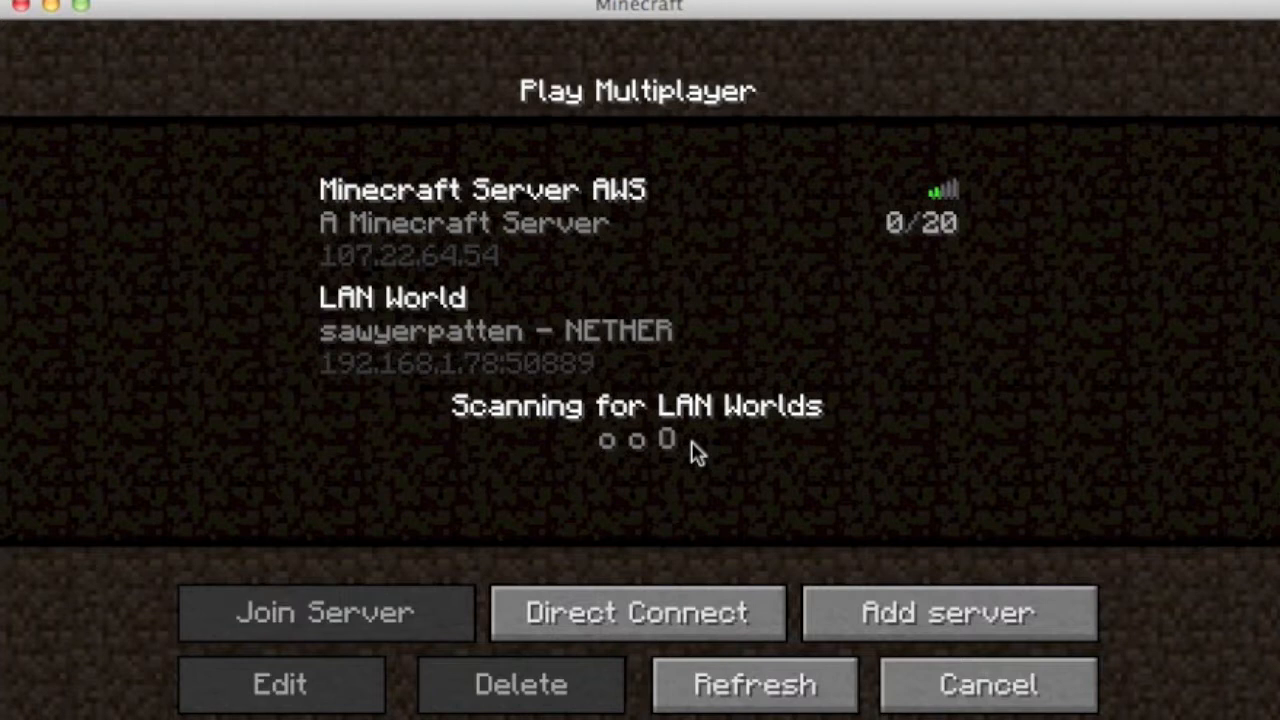
{"action": "mouse_move", "coordinate": [504, 360]}
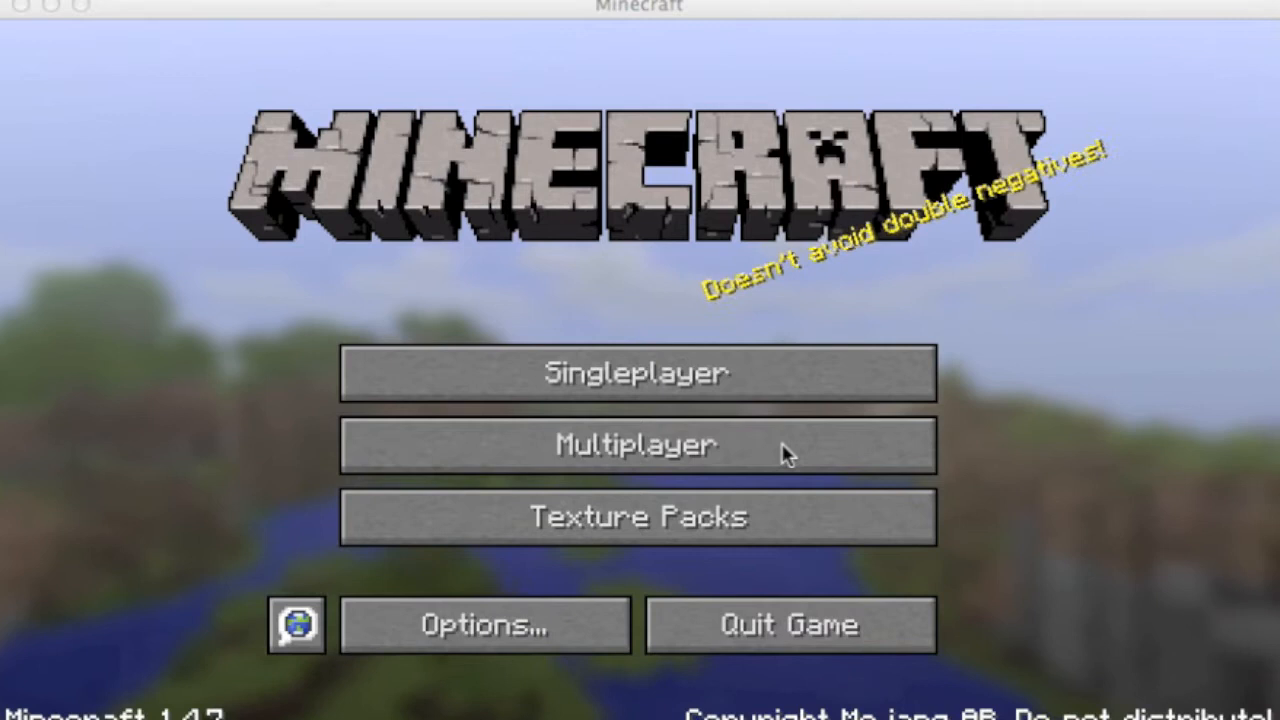
{"action": "mouse_move", "coordinate": [750, 444]}
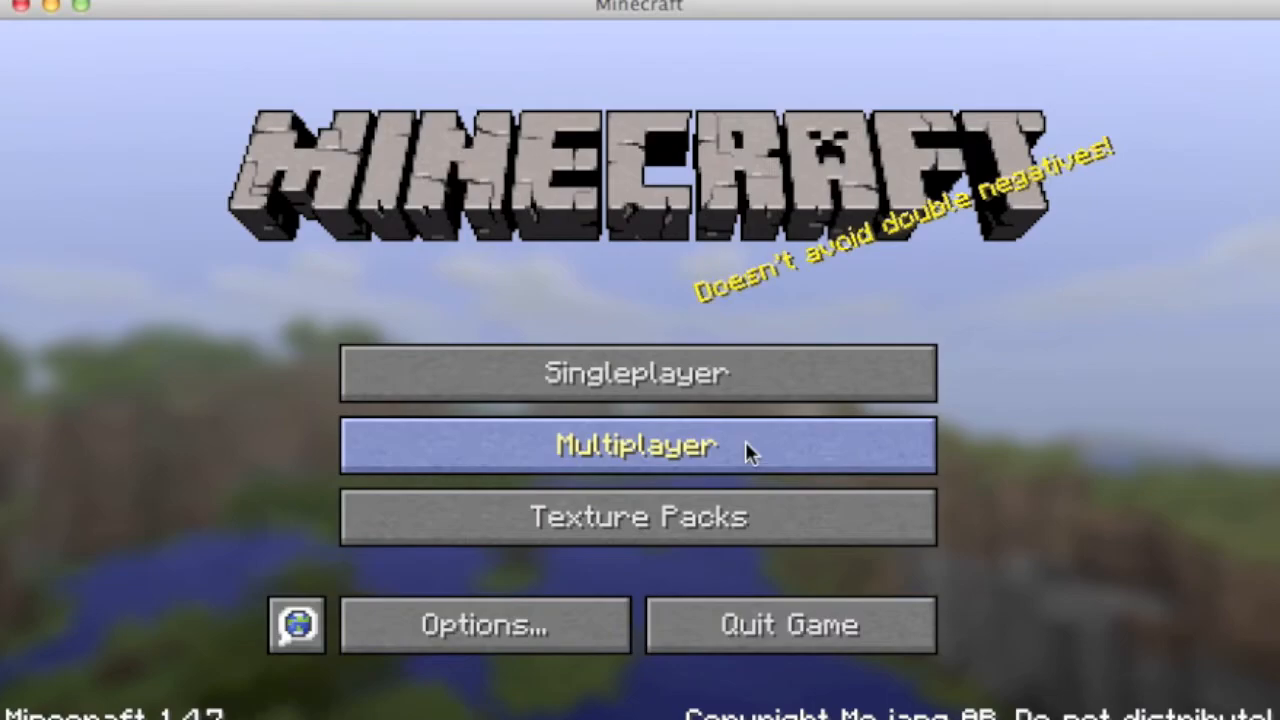
{"action": "left_click", "coordinate": [636, 444]}
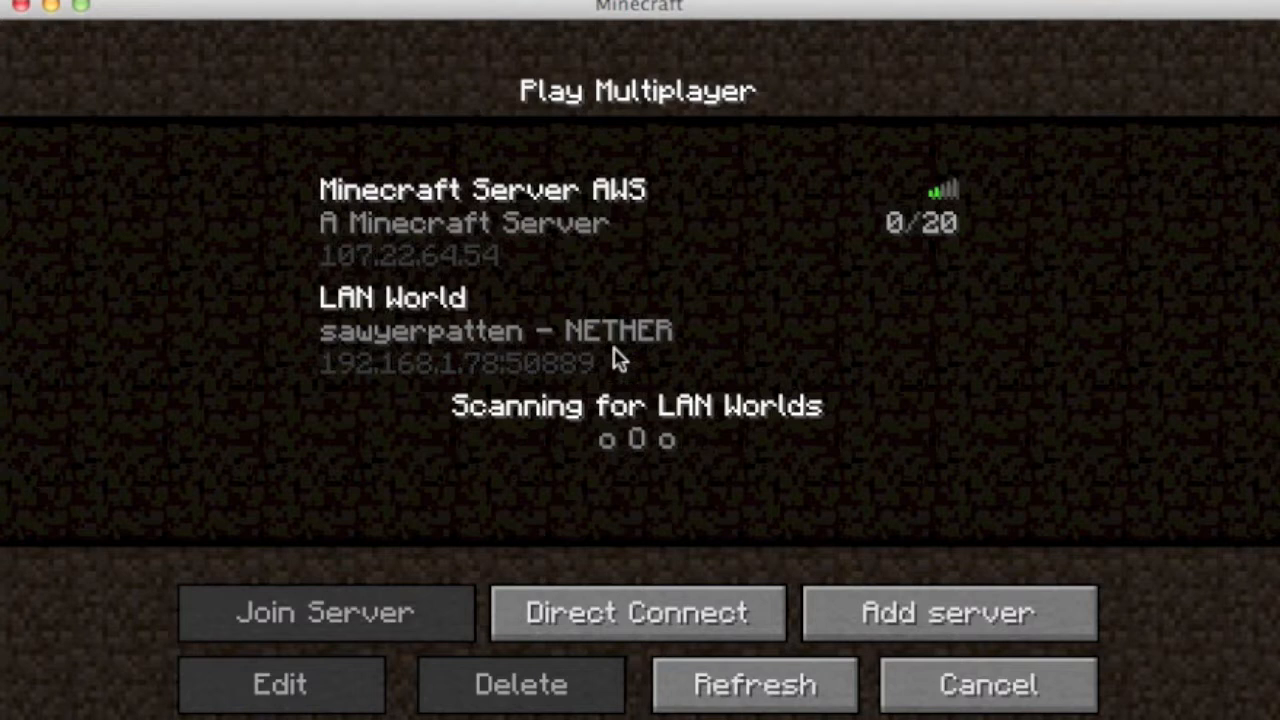
{"action": "mouse_move", "coordinate": [500, 356]}
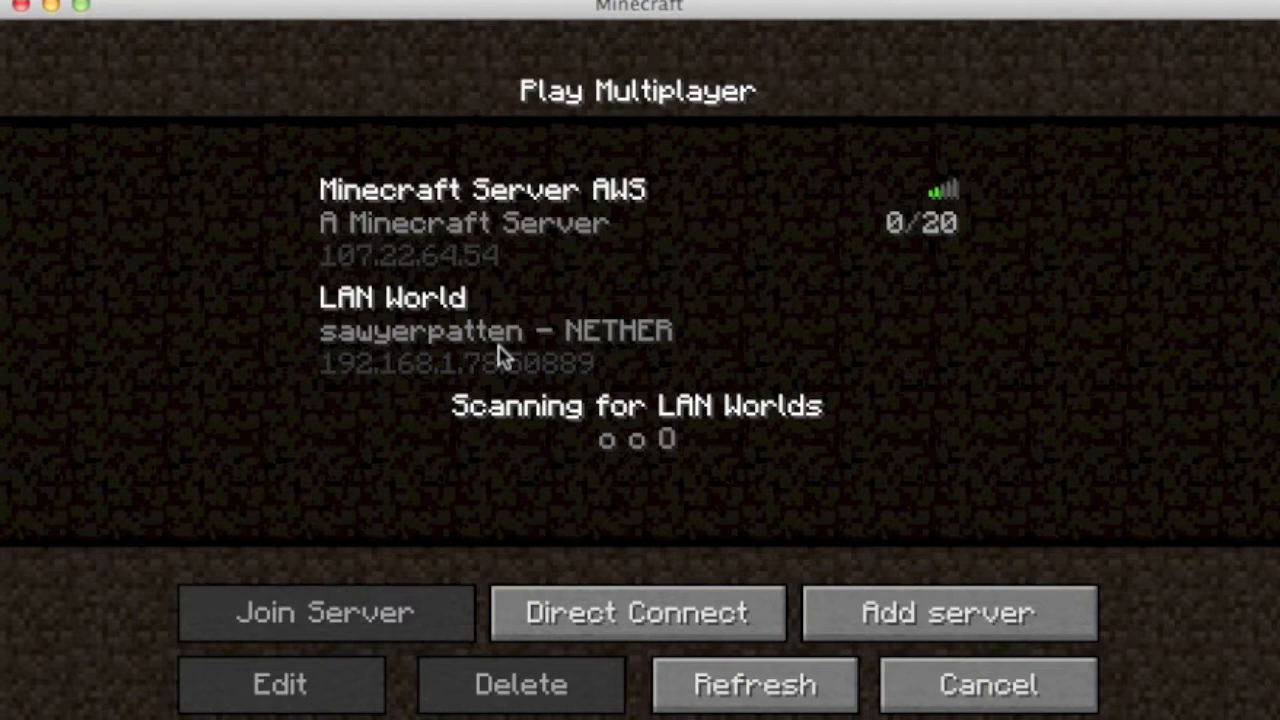
{"action": "left_click", "coordinate": [500, 330]}
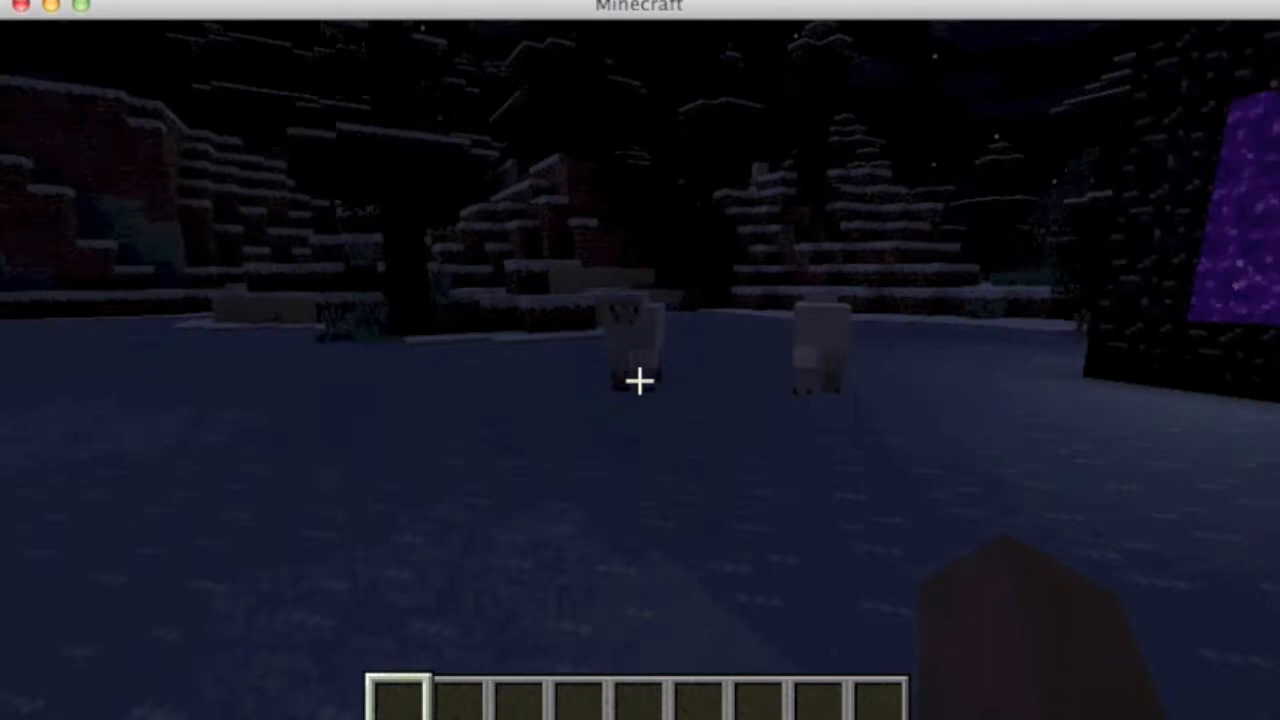
{"action": "mouse_move", "coordinate": [640, 380]}
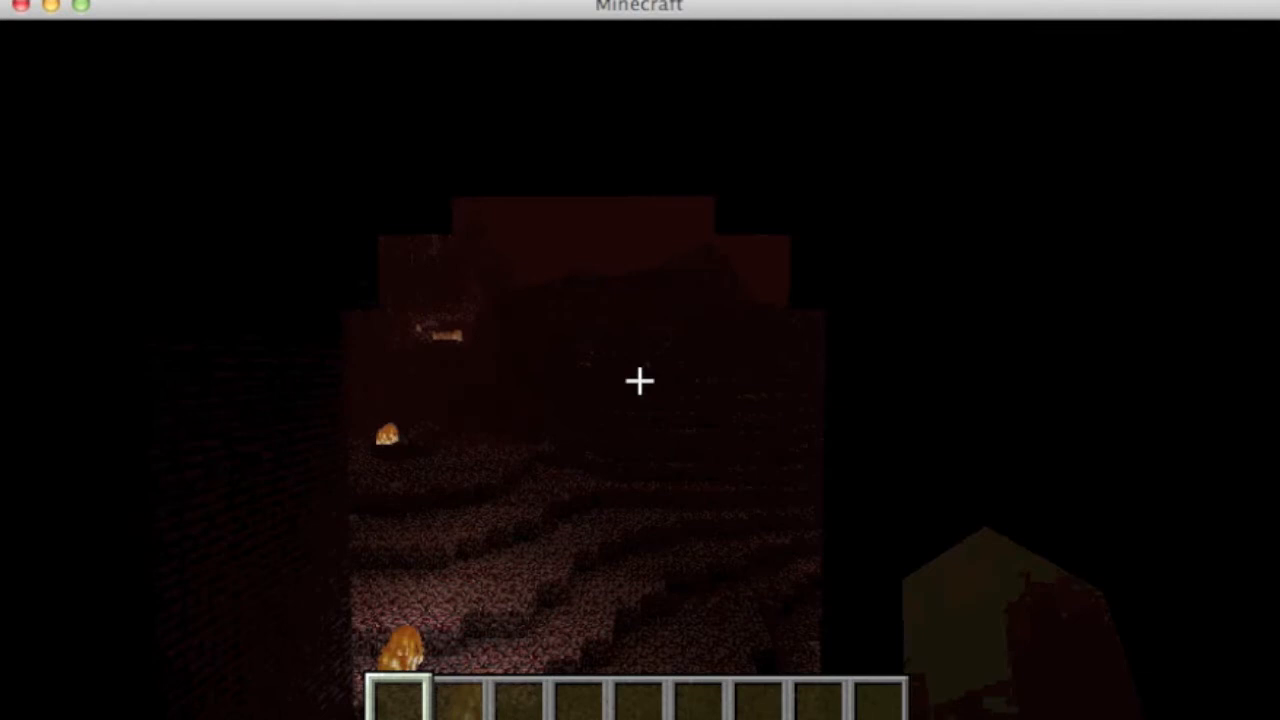
- Show the debug overlay with coordinates and the Hell biome readout
{"action": "key", "text": "F3"}
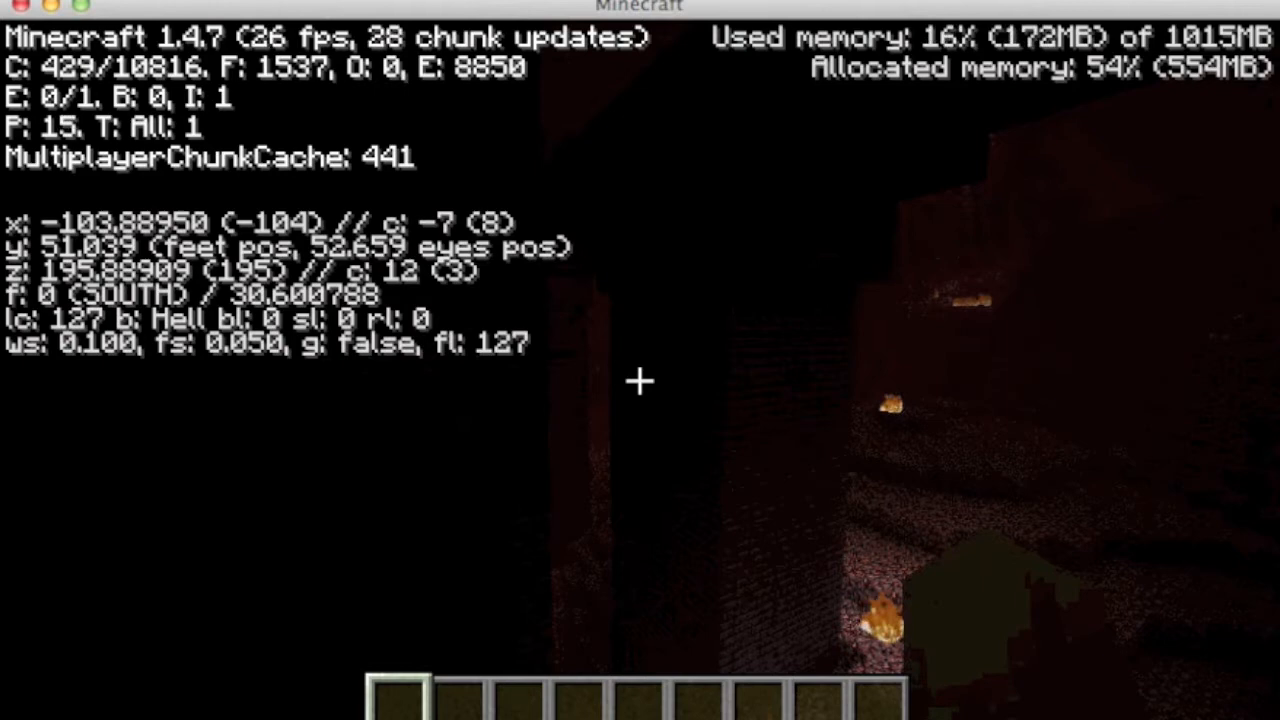
- Toggle the debug overlay while walking through the Nether cavern toward the lavafalls
{"action": "key", "text": "F3"}
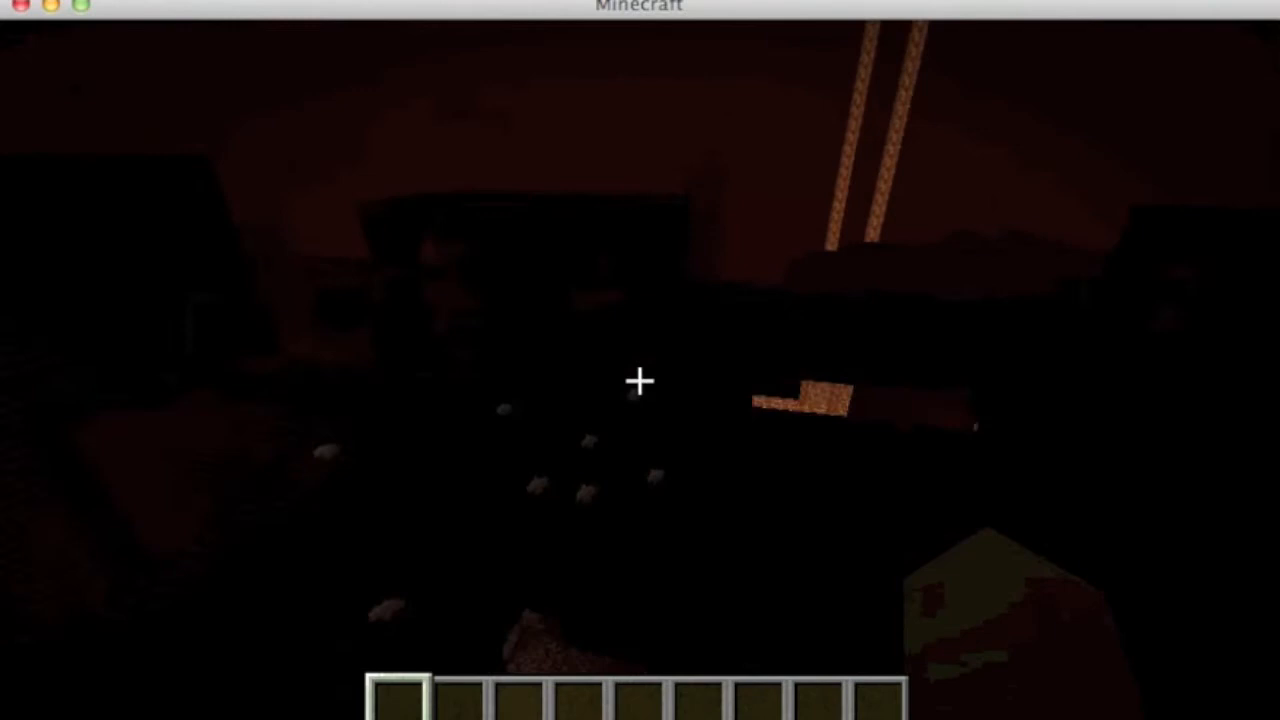
{"action": "key", "text": "F3"}
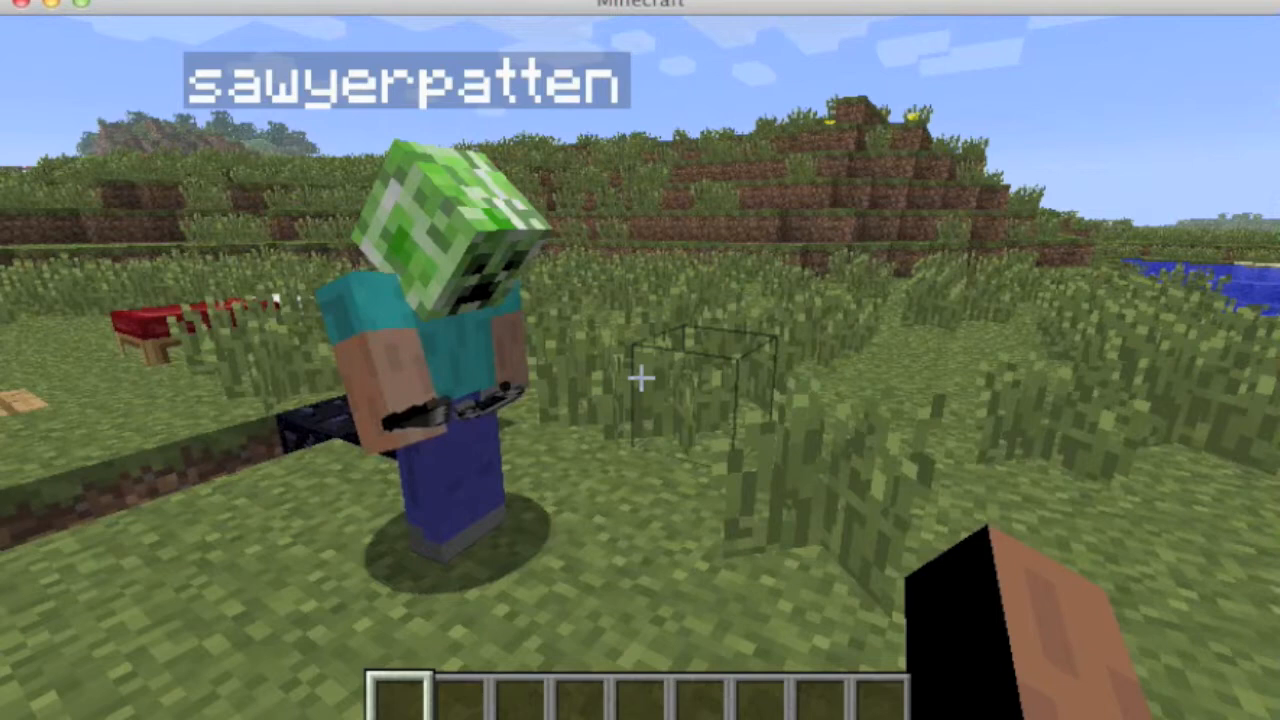
{"action": "mouse_move", "coordinate": [640, 360]}
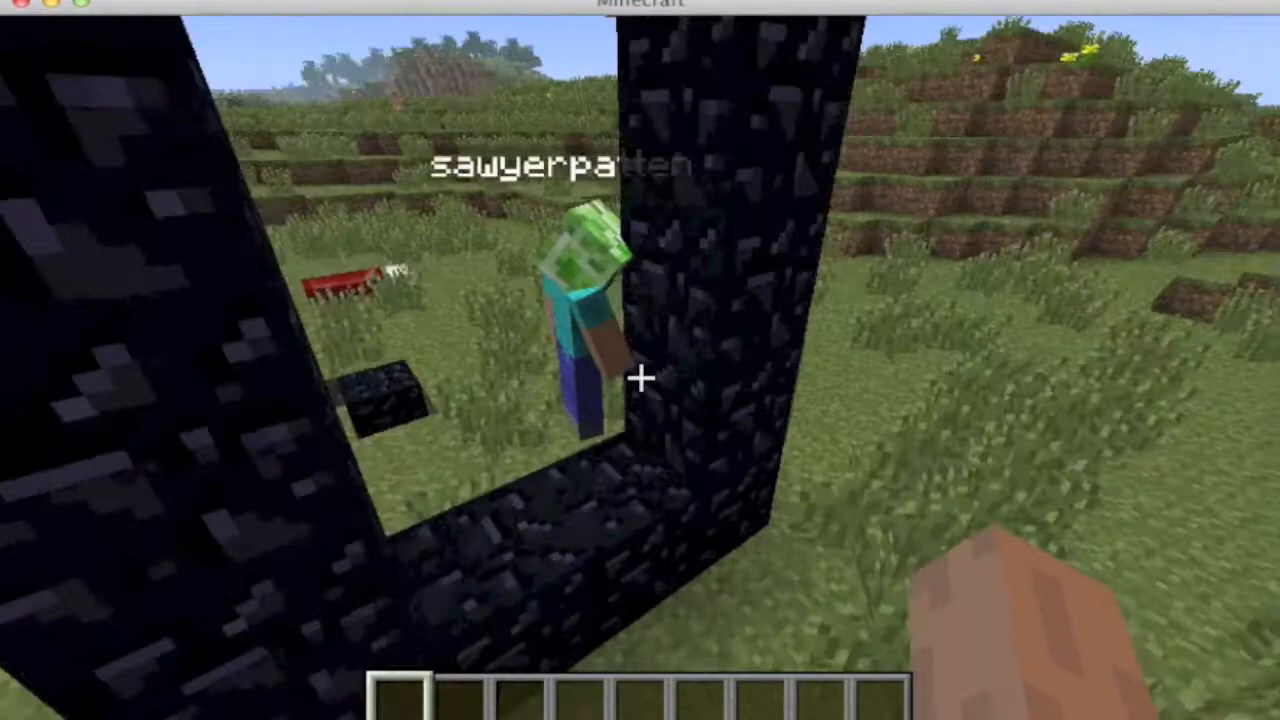
- Bring up the creative inventory after finishing the obsidian portal frame
{"action": "key", "text": "e"}
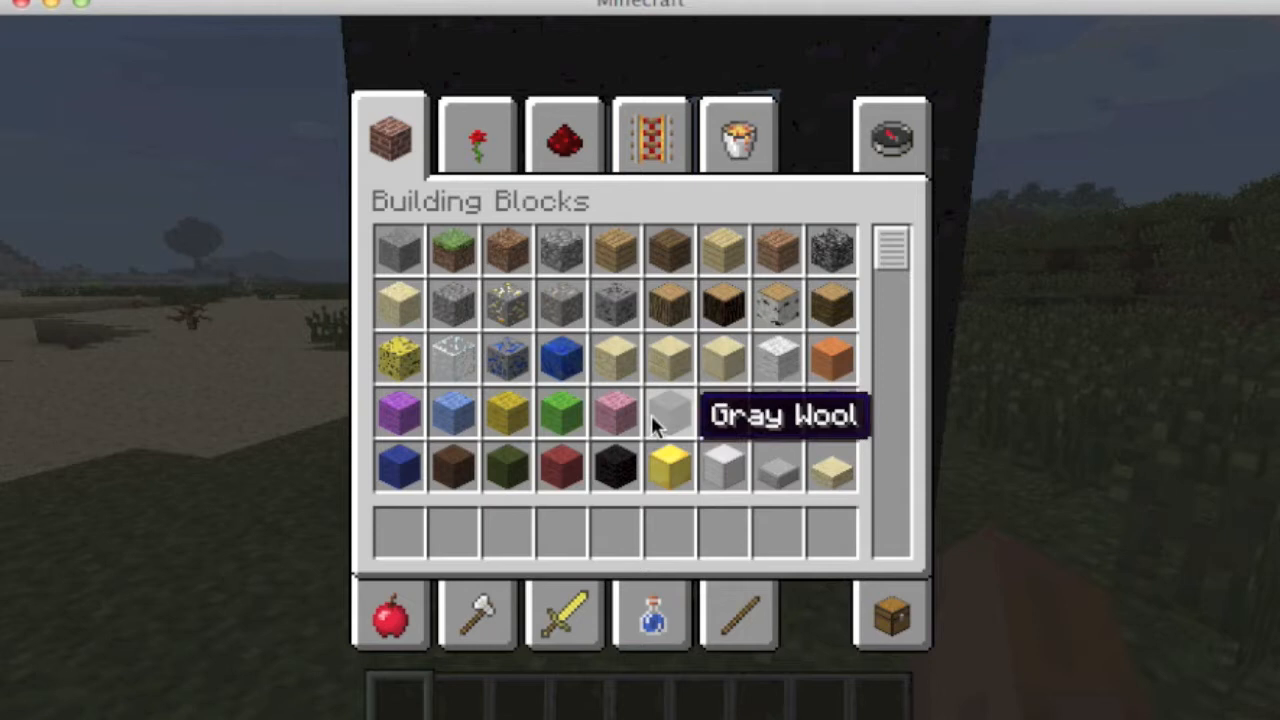
{"action": "mouse_move", "coordinate": [688, 400]}
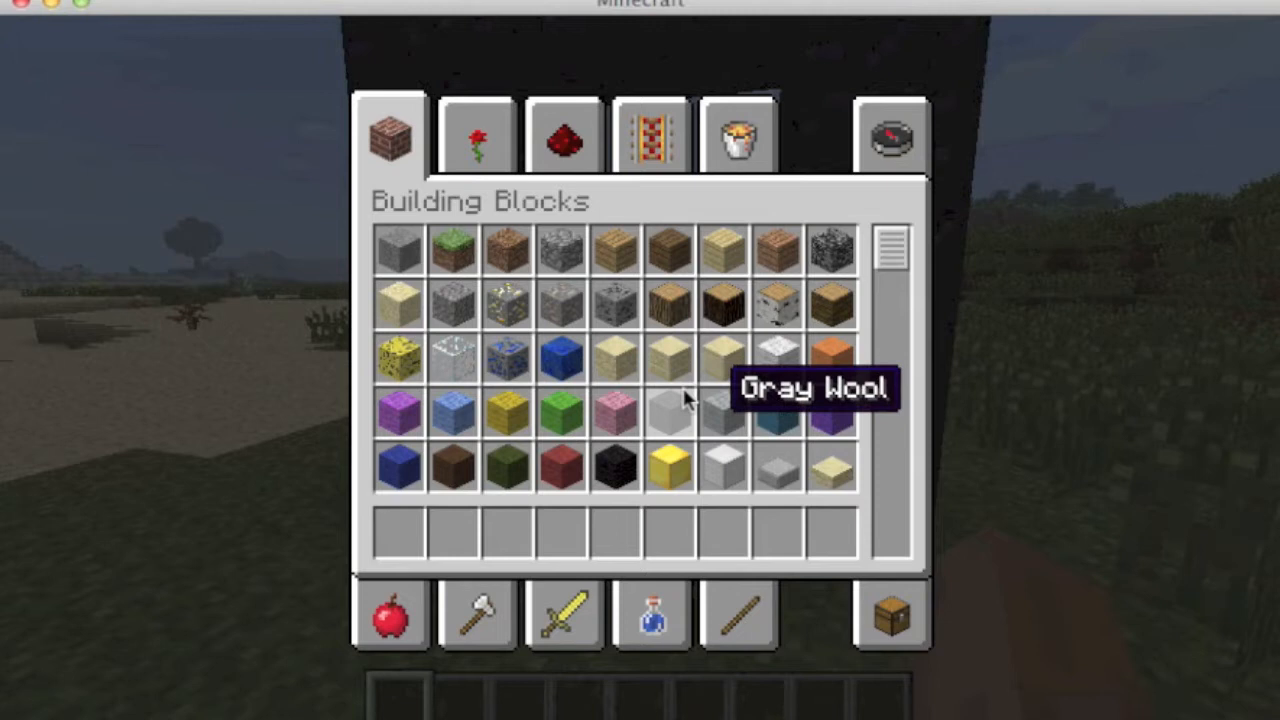
{"action": "mouse_move", "coordinate": [884, 292]}
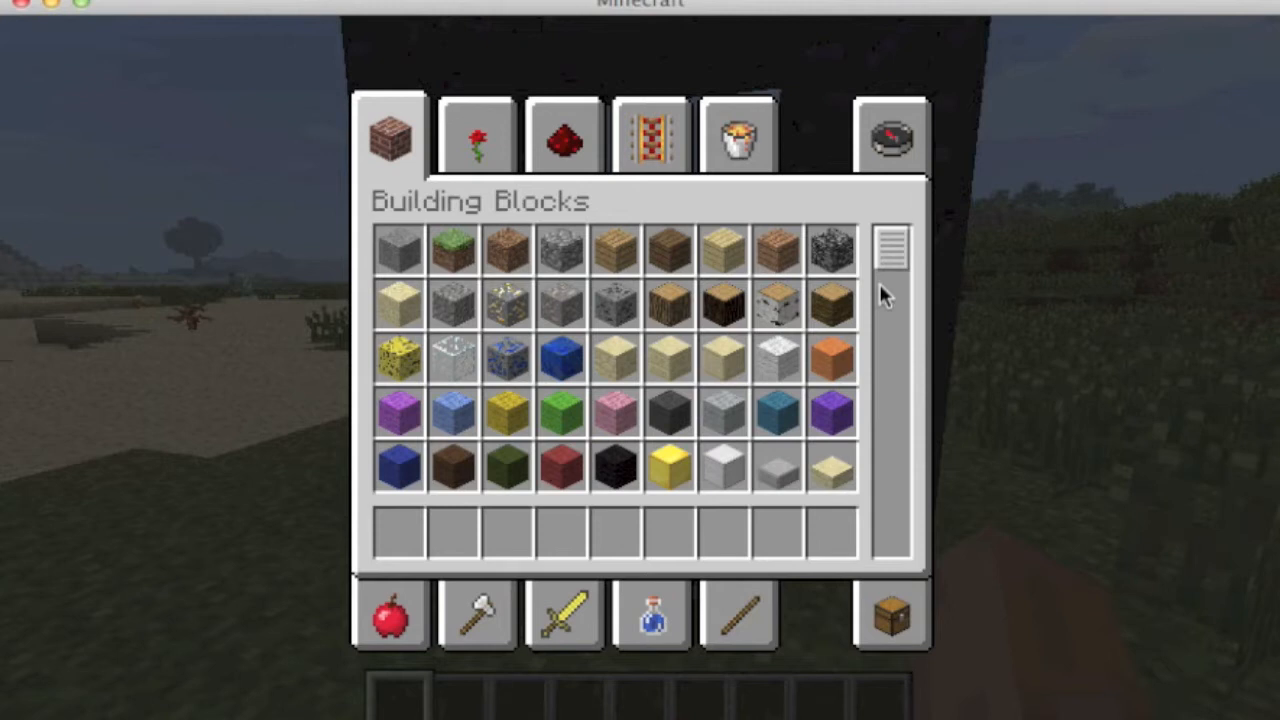
- Switch the creative inventory to the Search Items section
{"action": "left_click", "coordinate": [888, 136]}
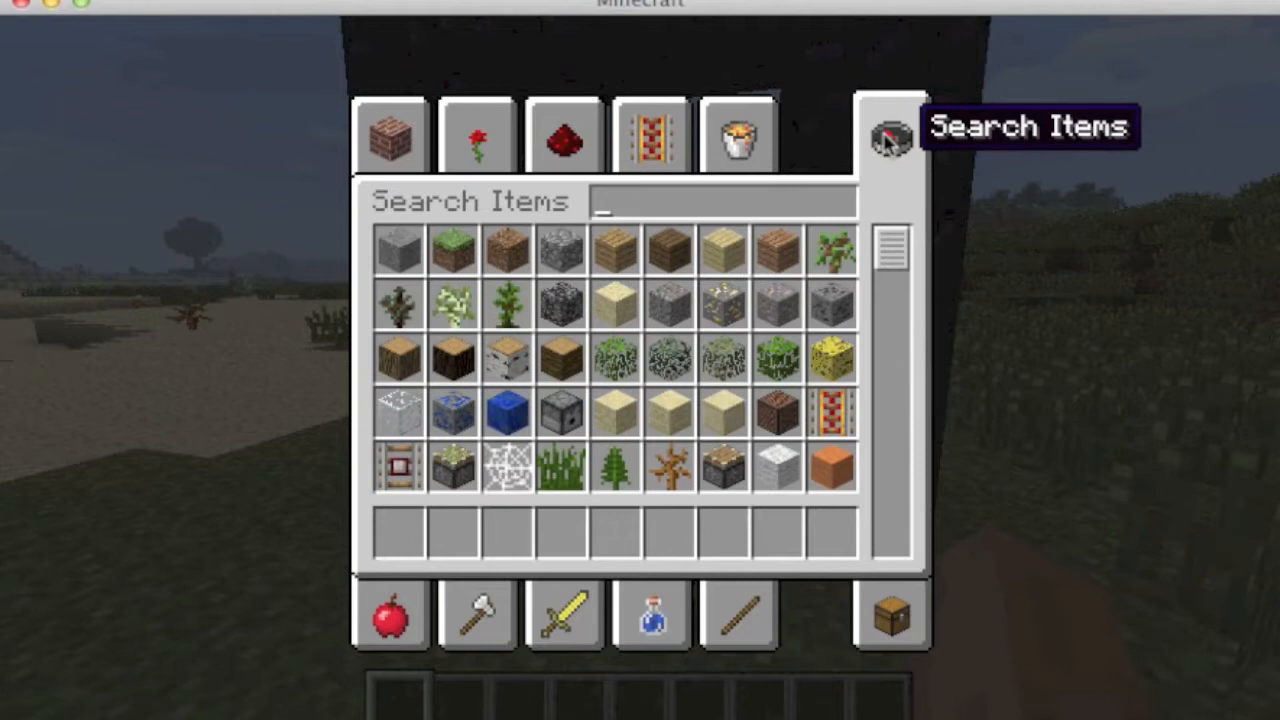
- Search 'flint', take Flint and Steel into the hotbar and leave the inventory
{"action": "type", "text": "flint"}
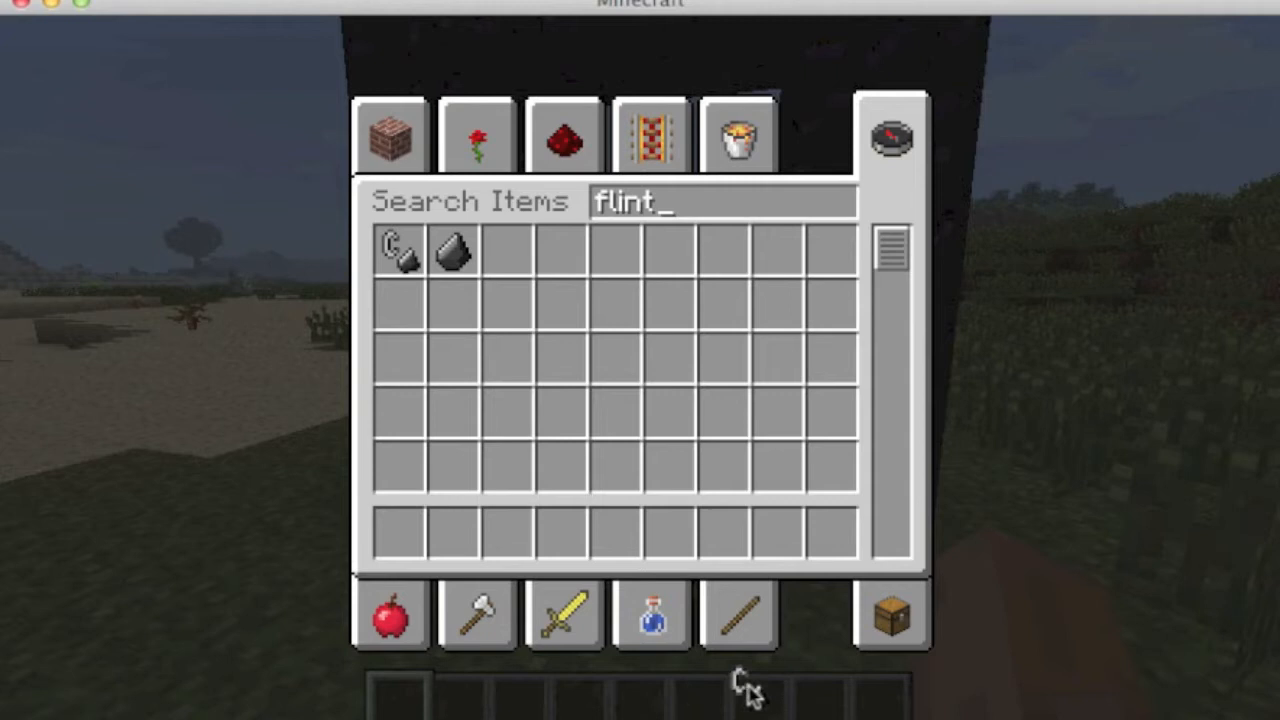
{"action": "key", "text": "Escape"}
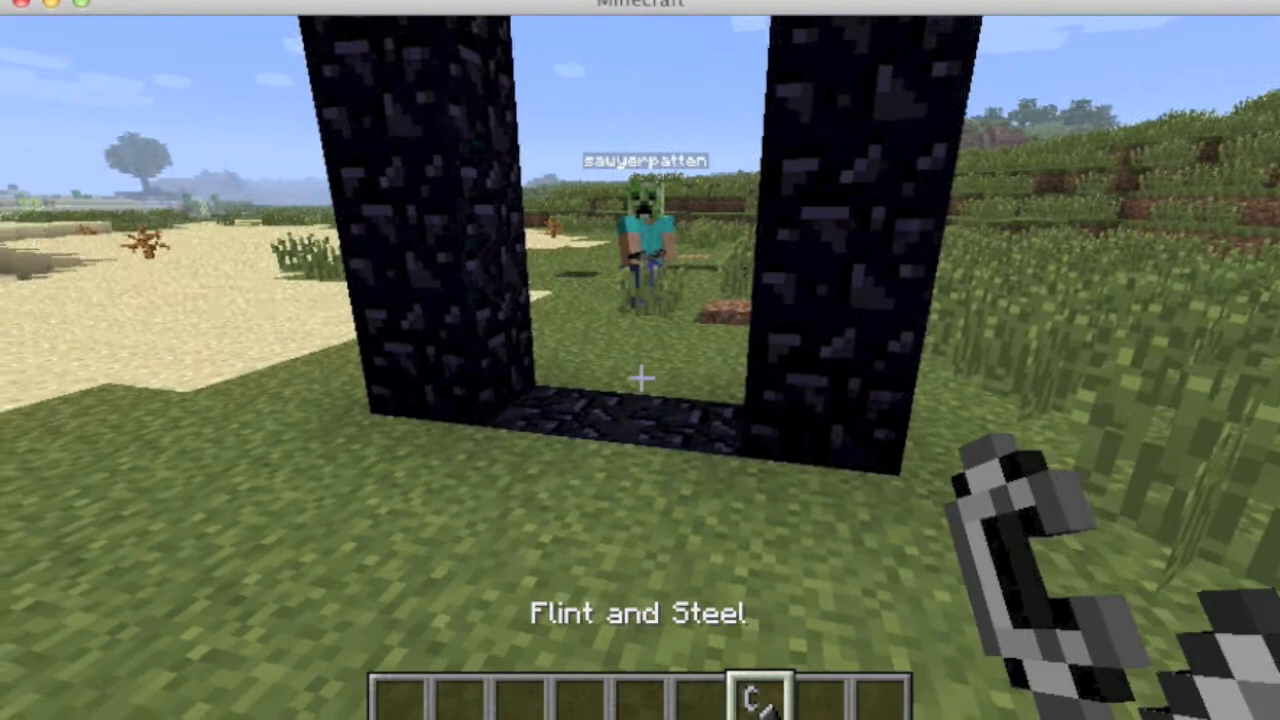
{"action": "mouse_move", "coordinate": [640, 360]}
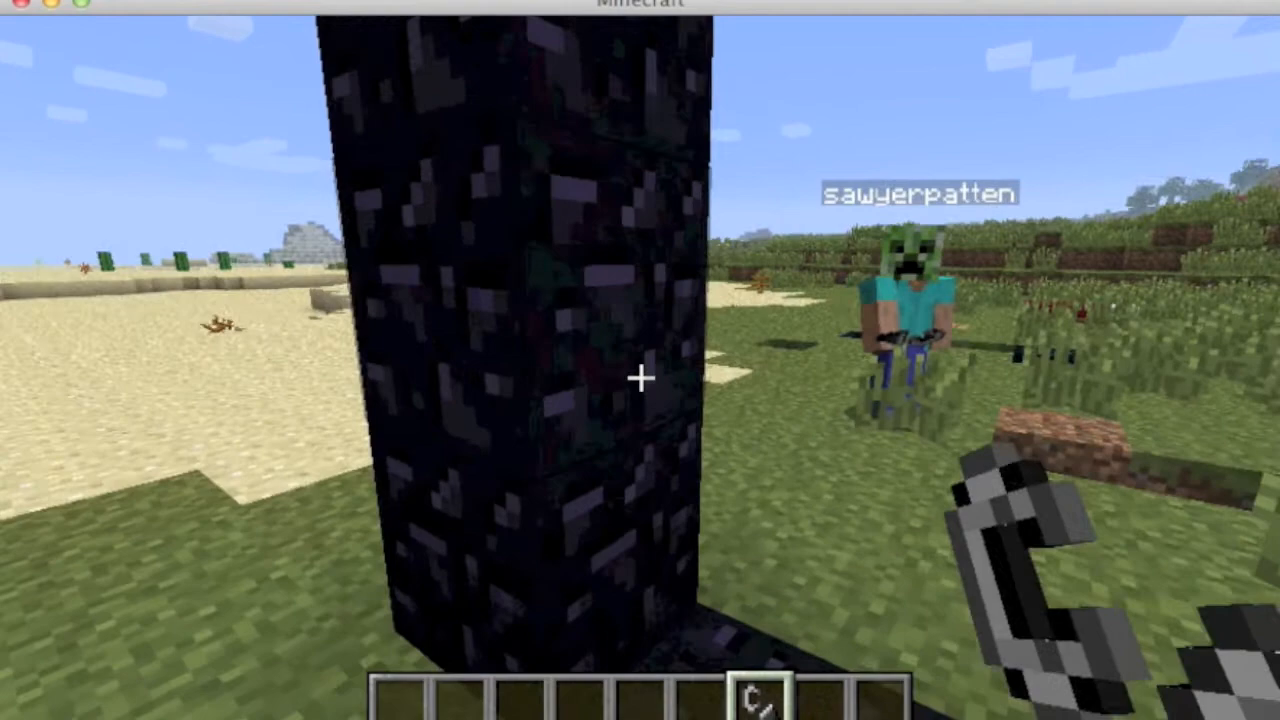